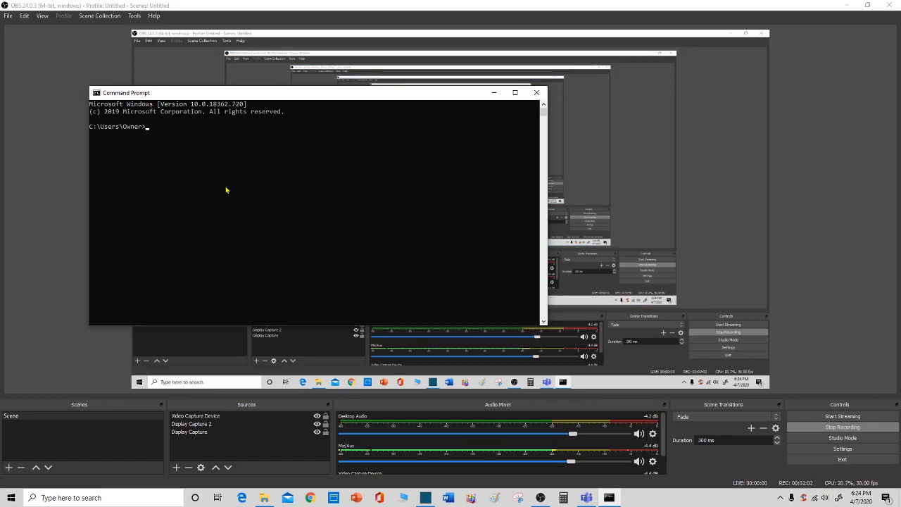
Prepare the command 'shutdown /s /t 60' for a 60-second delayed shutdown.
text(shut)
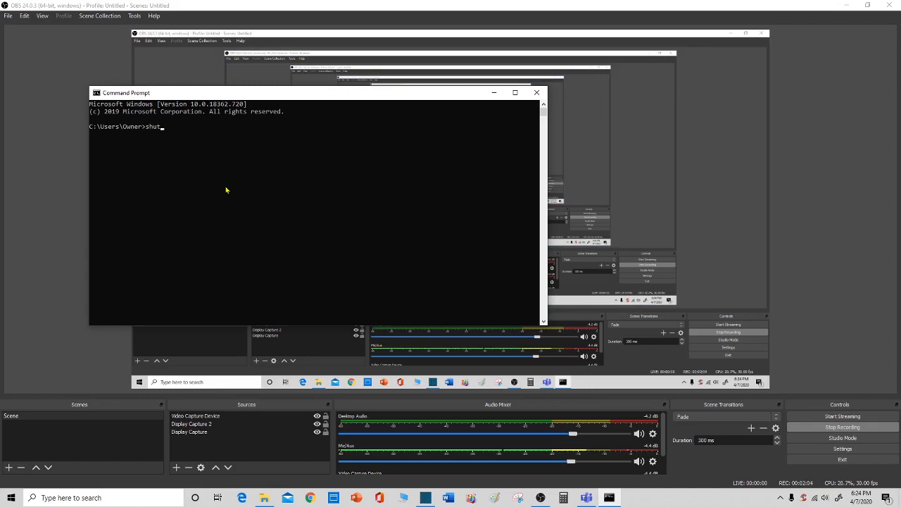
text(down)
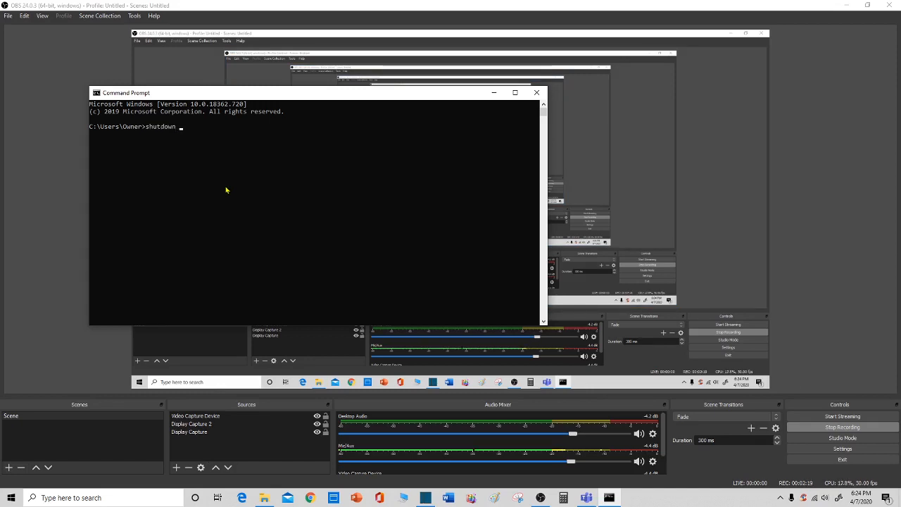
text(/s)
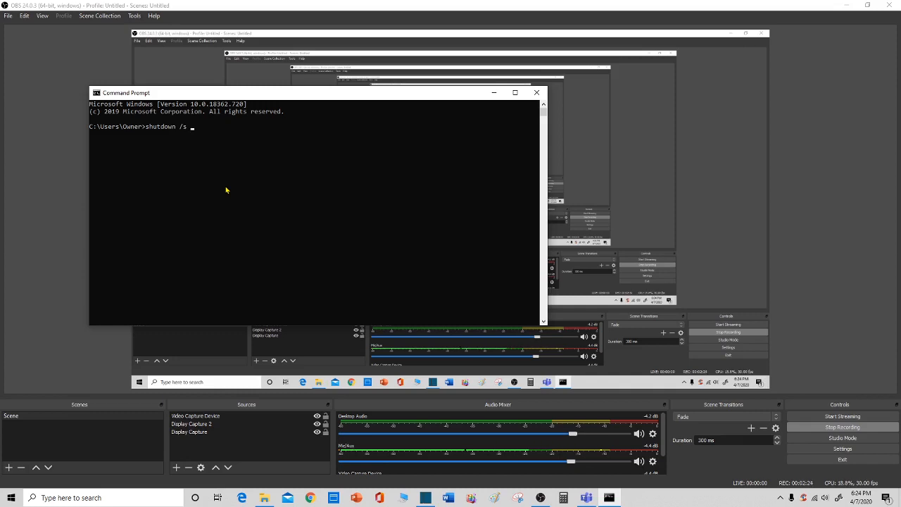
text(/t)
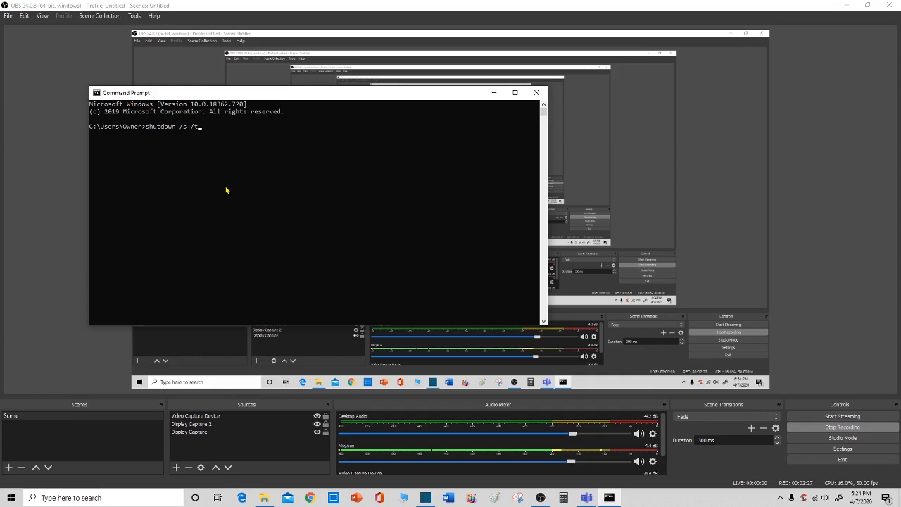
text(60)
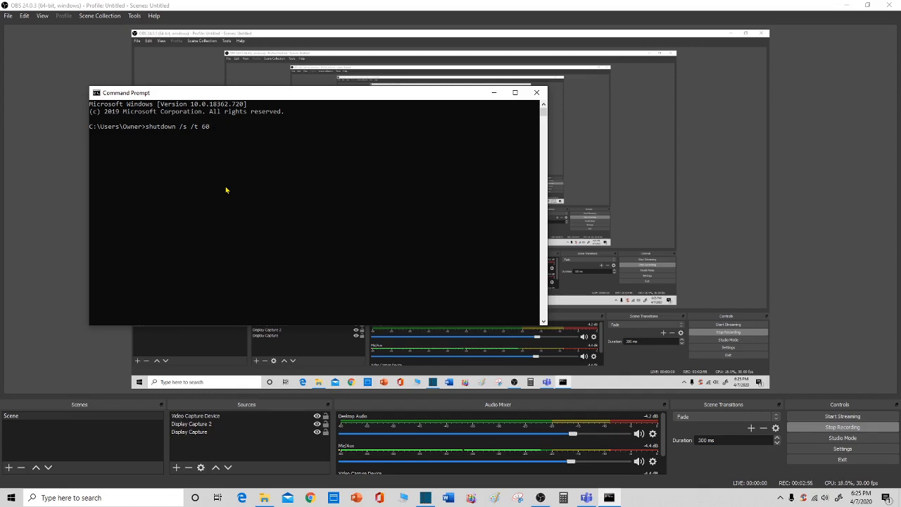
Swap the 60-second delay for 3600 to show a one-hour alternative, then erase it.
key(BackSpace)
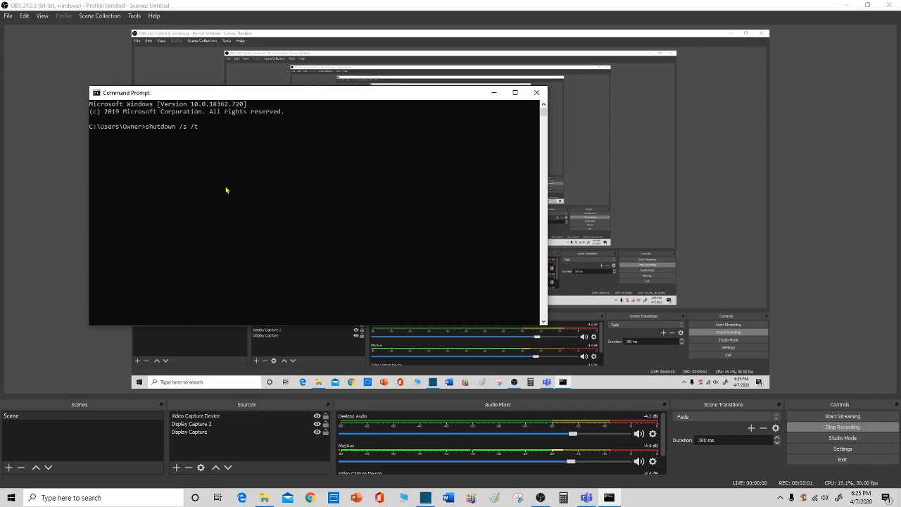
text(3)
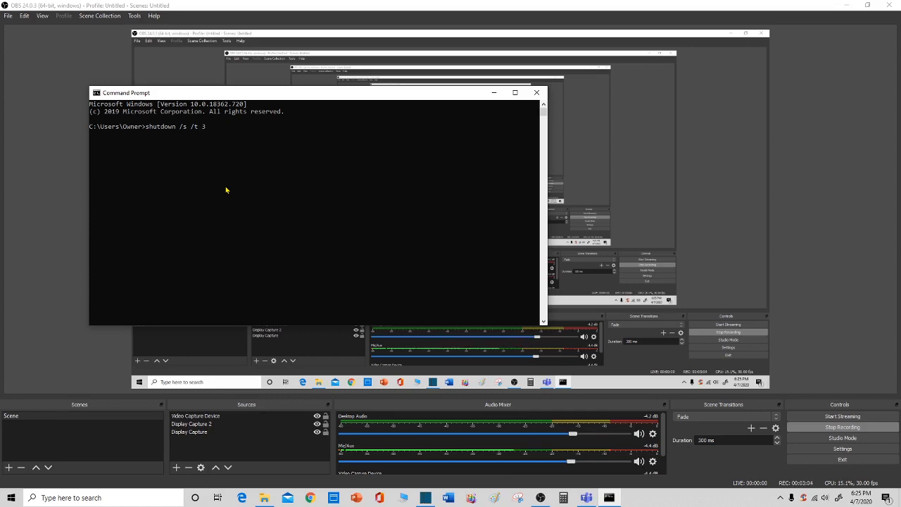
text(600)
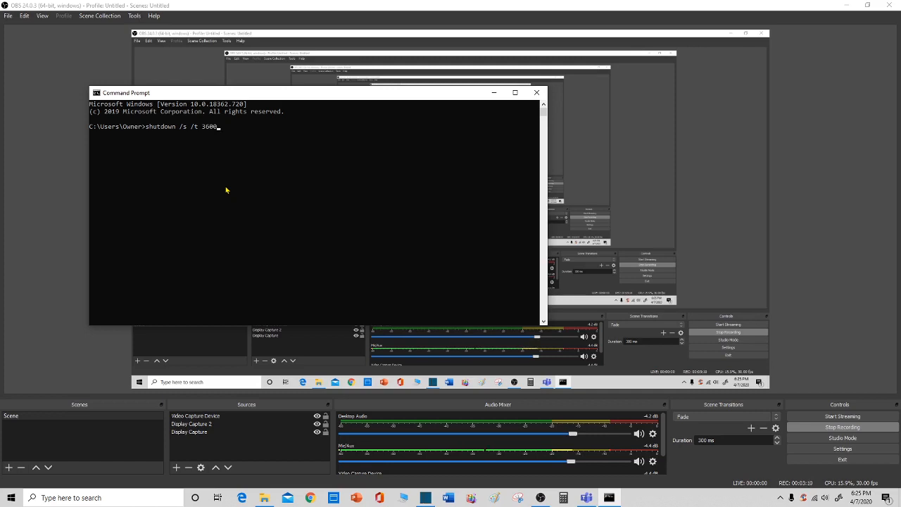
key(Backspace)
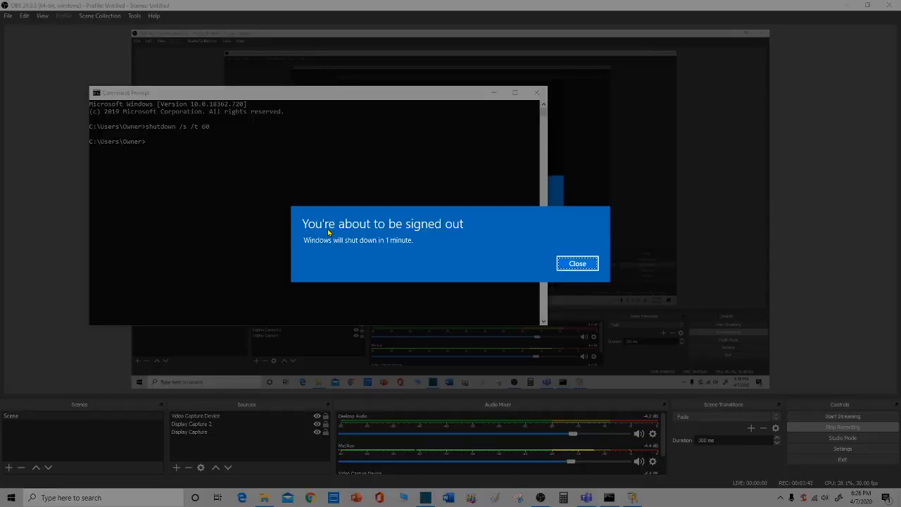
mouse_move(335, 252)
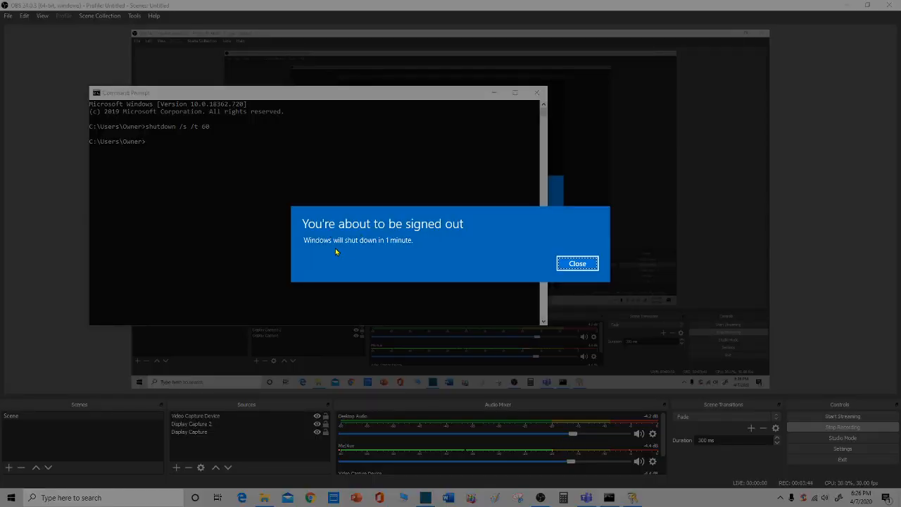
mouse_move(555, 282)
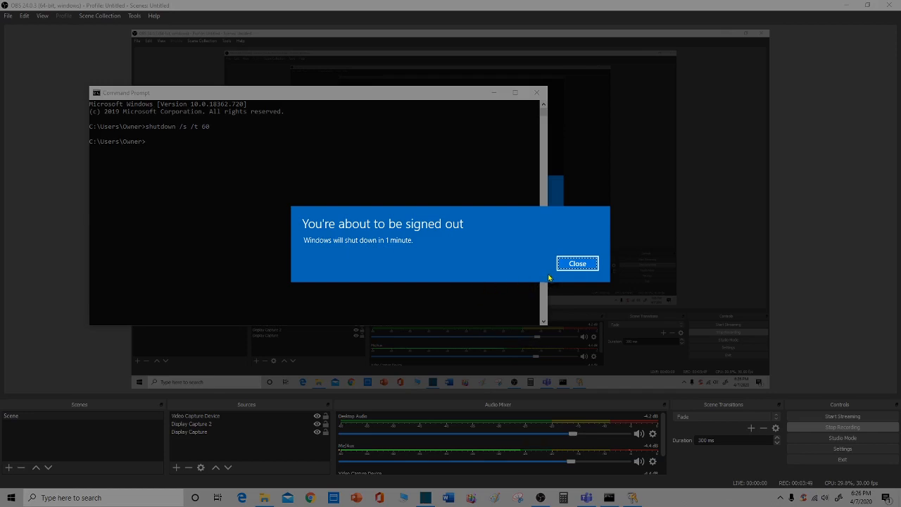
Dismiss the 'You're about to be signed out' notice, leaving the 1-minute shutdown scheduled.
click(577, 264)
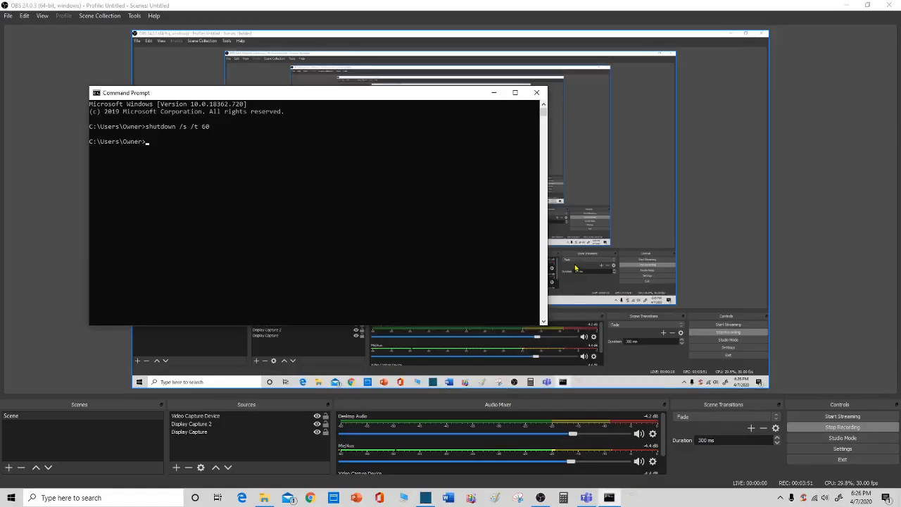